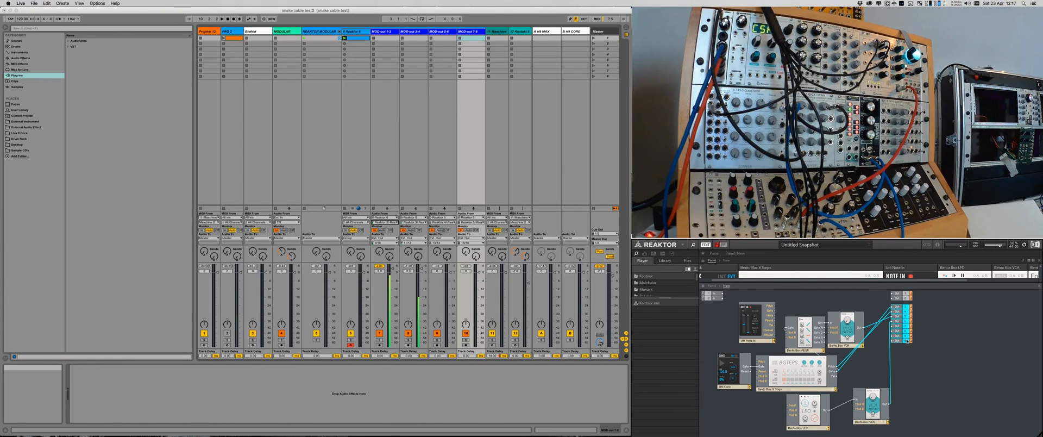
# Step: Select the MIDI out tracks one after another to inspect each one's input and routing
pyautogui.click(382, 31)
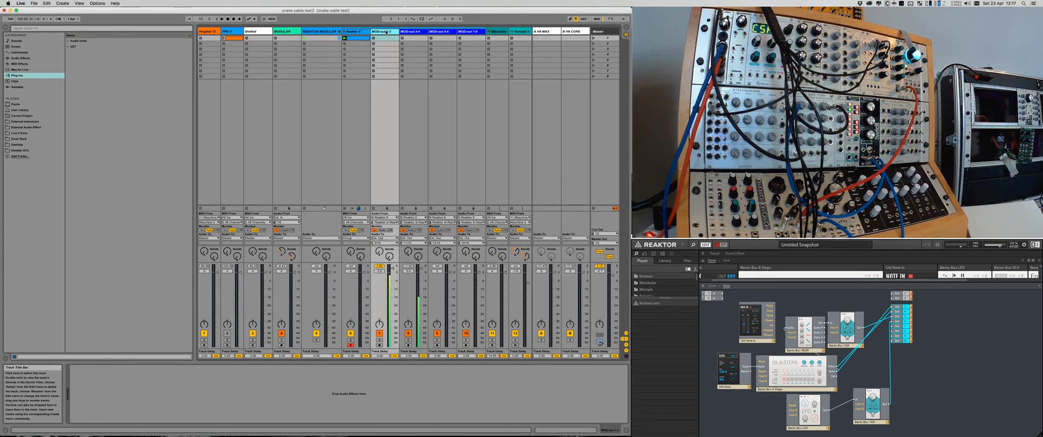
pyautogui.click(470, 33)
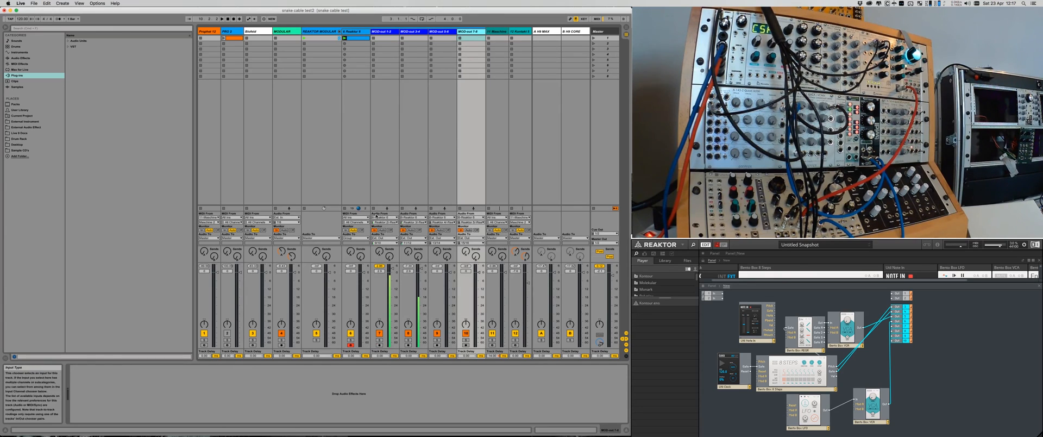
pyautogui.click(386, 221)
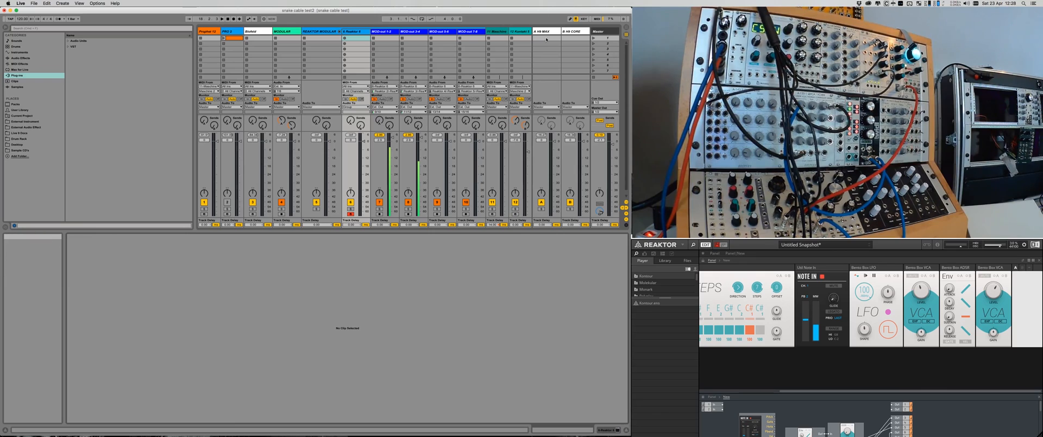
pyautogui.click(576, 30)
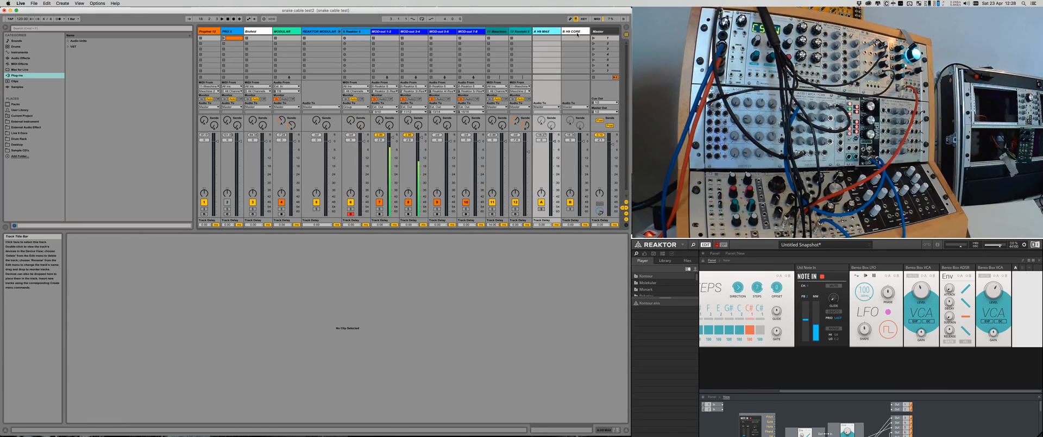